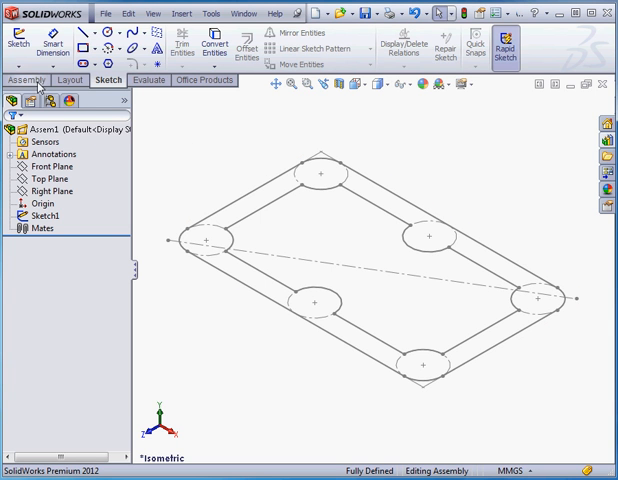
Step: Insert a new part into the assembly and place it on a plane for editing
click(33, 79)
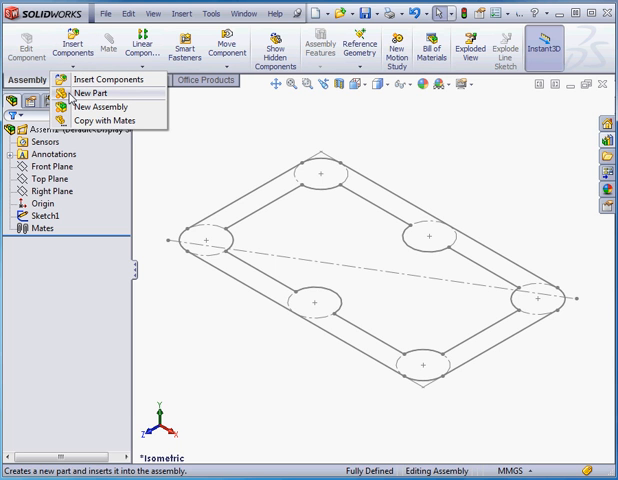
click(88, 92)
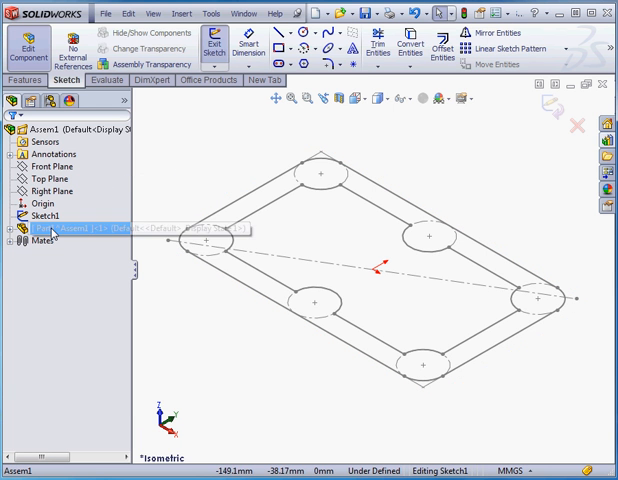
click(14, 228)
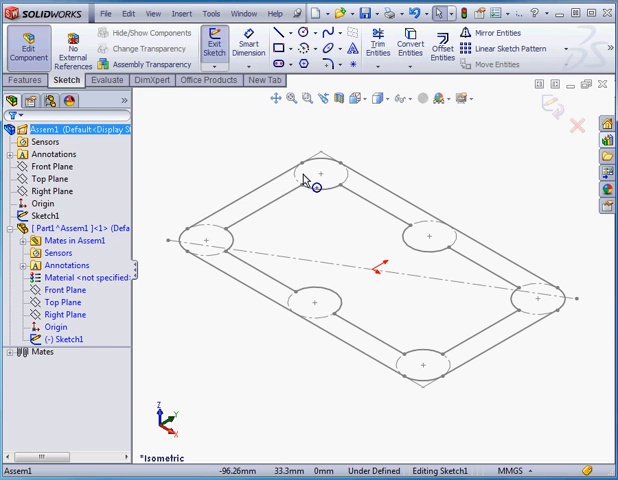
Step: Convert the assembly sketch's outer outline into Part1's sketch and begin an extrusion
click(404, 48)
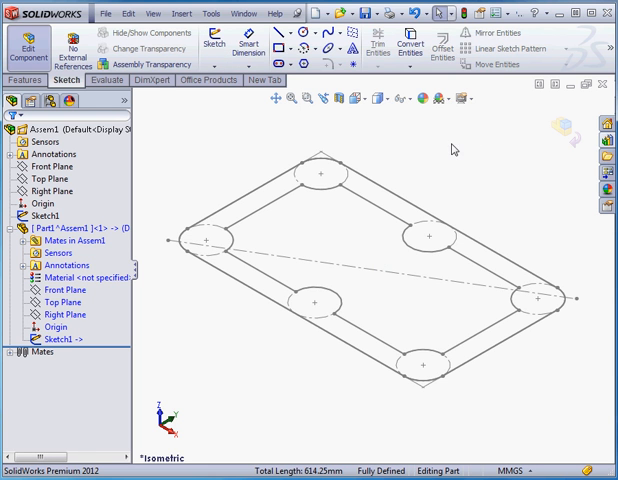
click(25, 80)
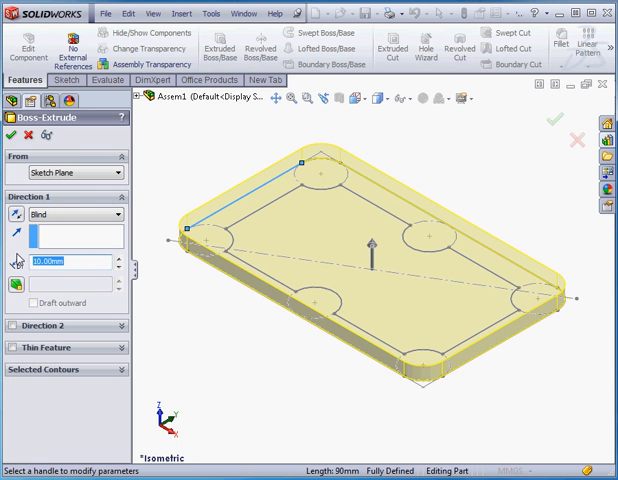
Step: Set the plate's Boss-Extrude depth to 7.00 mm
text(7.00mm)
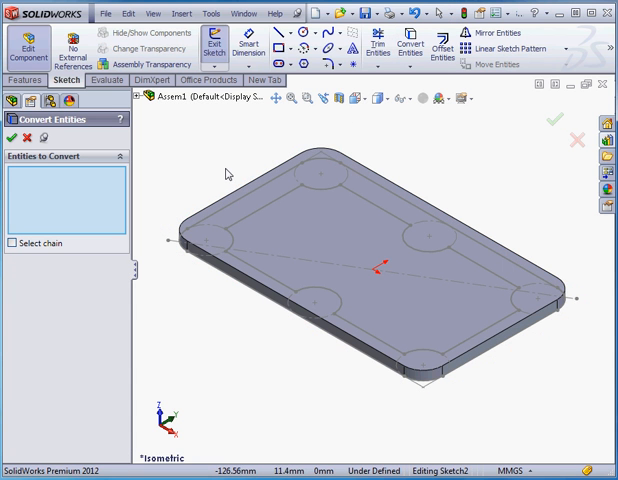
mouse_move(383, 200)
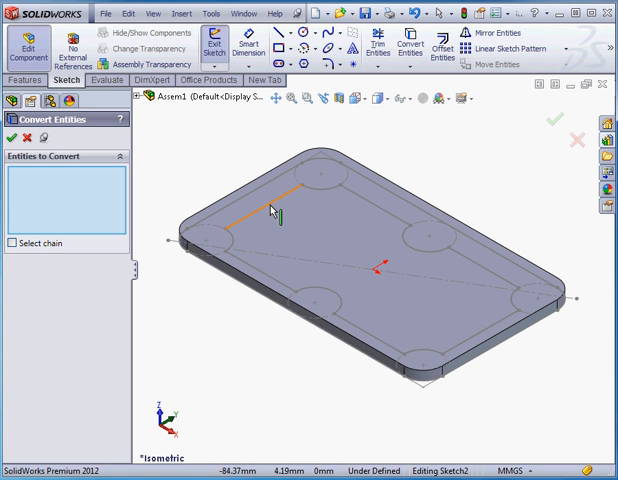
Step: Convert the inner scalloped lines and arcs into a new sketch on the plate
click(410, 226)
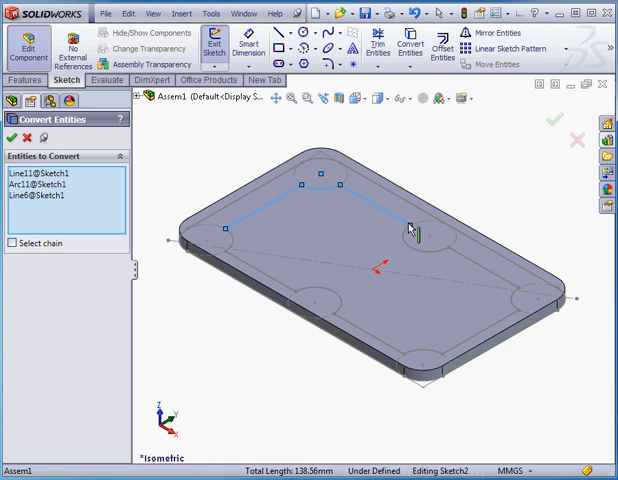
click(509, 291)
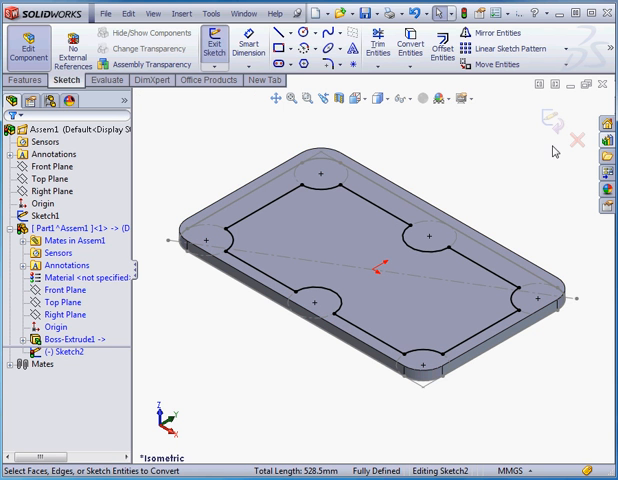
click(207, 48)
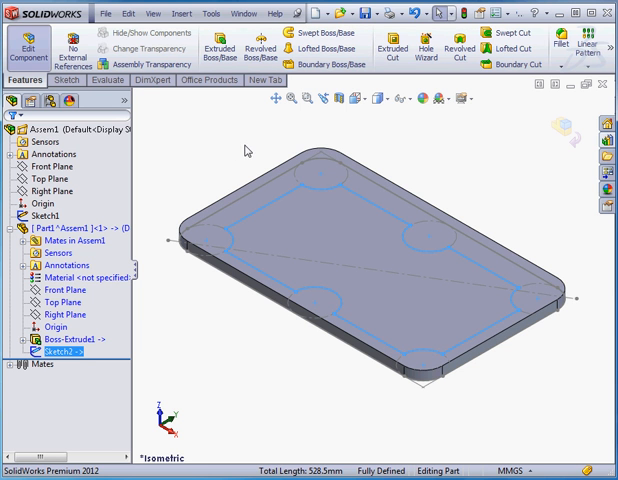
mouse_move(394, 48)
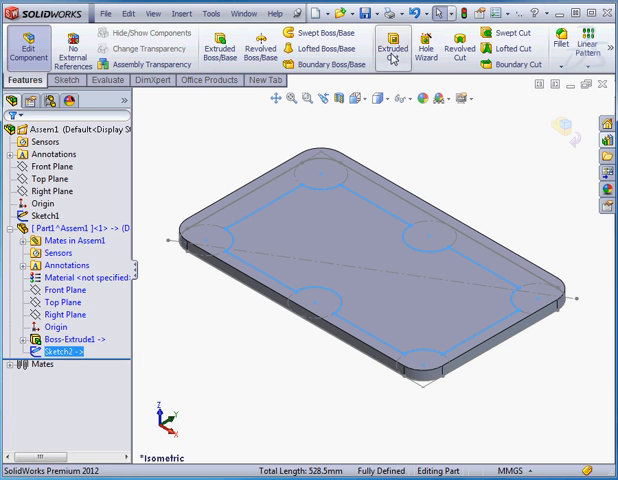
Step: Extrude-cut the inner outline sketch 2 mm deep into the plate
click(392, 48)
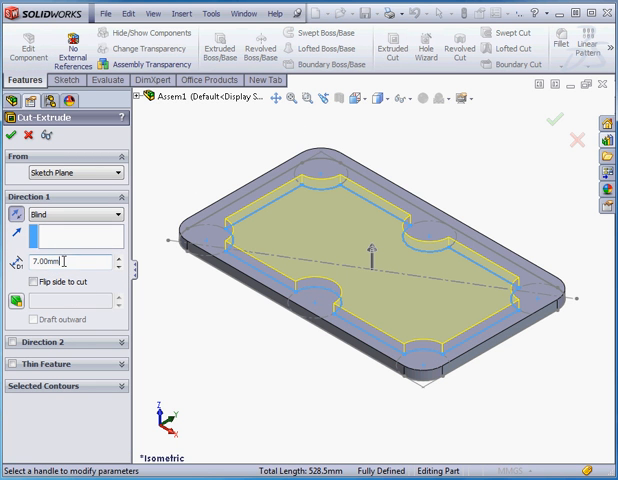
text(2)
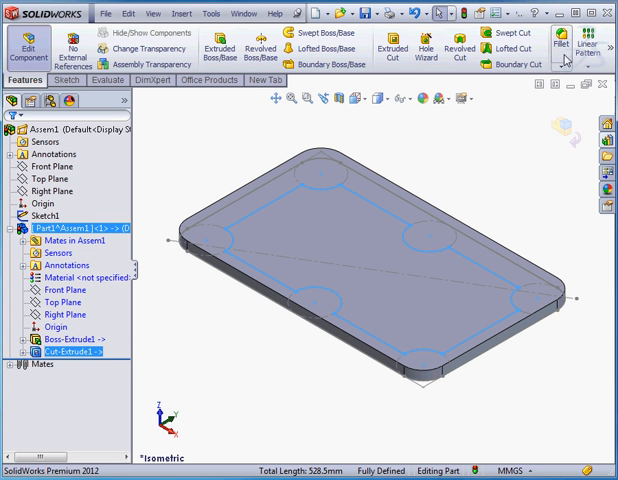
Step: Fillet the plate's outer edge with a 3 mm radius
click(571, 47)
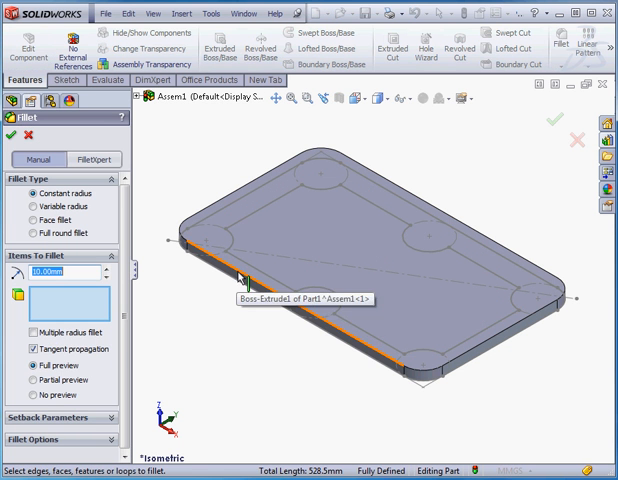
click(240, 277)
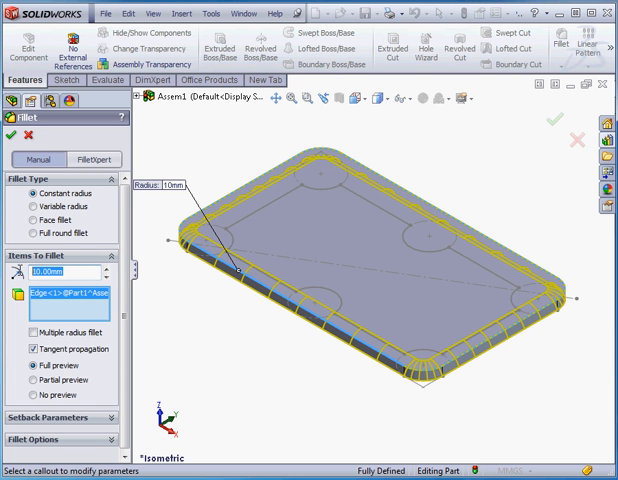
text(3)
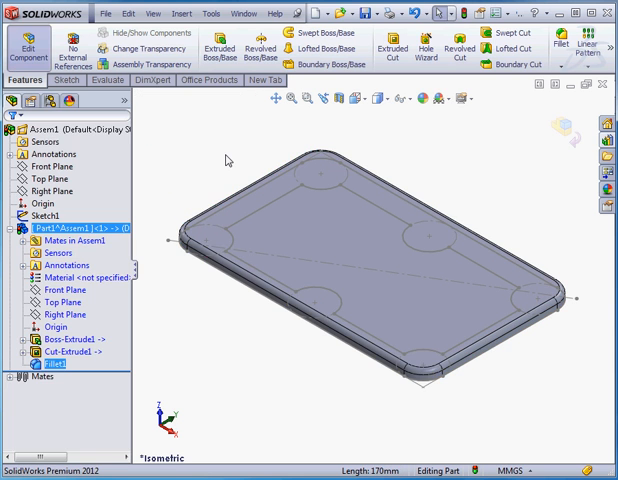
mouse_move(182, 205)
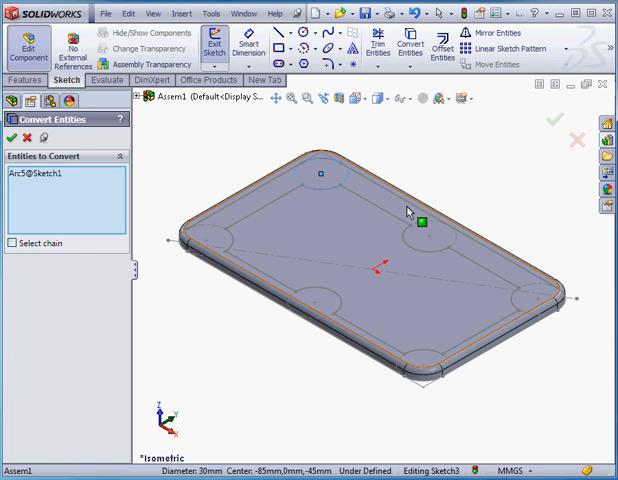
Step: Convert the six assembly-sketch circles into a lid sketch and begin a boss extrusion
click(540, 295)
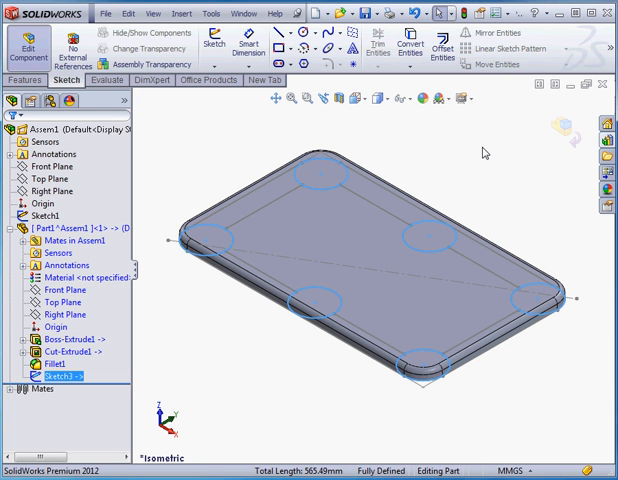
click(21, 81)
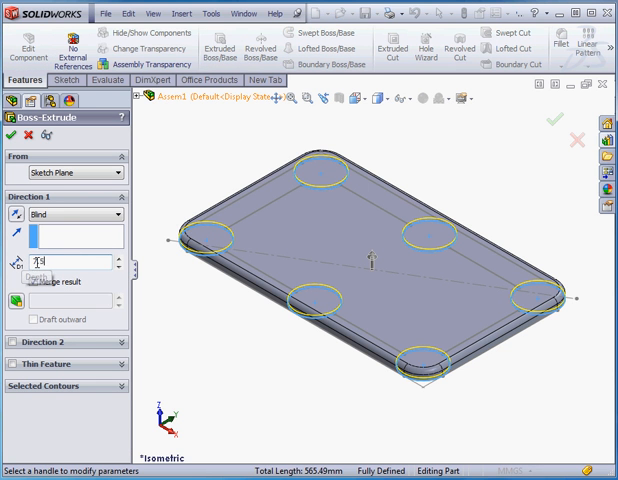
Step: Extrude the six circles as 7.5 mm Blind bosses
text(7.5)
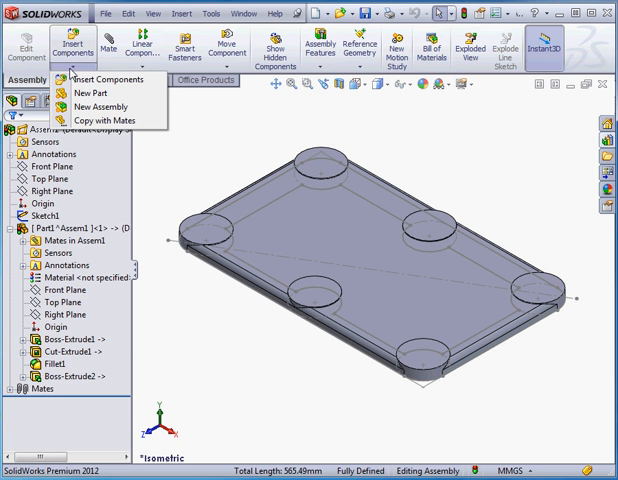
Step: Insert Part2 as a new part and convert the lid's edges into its sketch
click(85, 92)
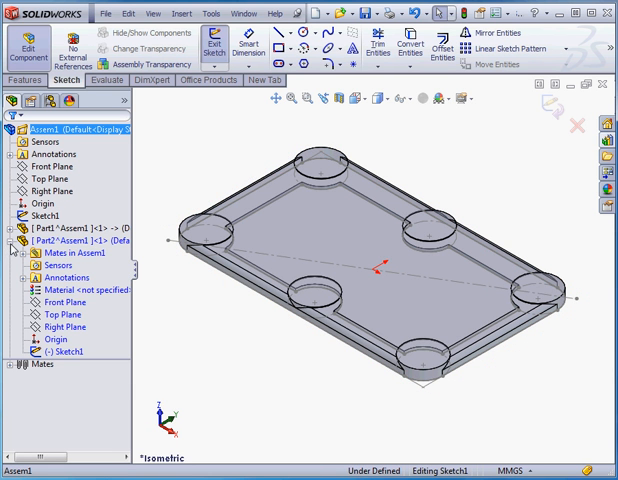
mouse_move(154, 314)
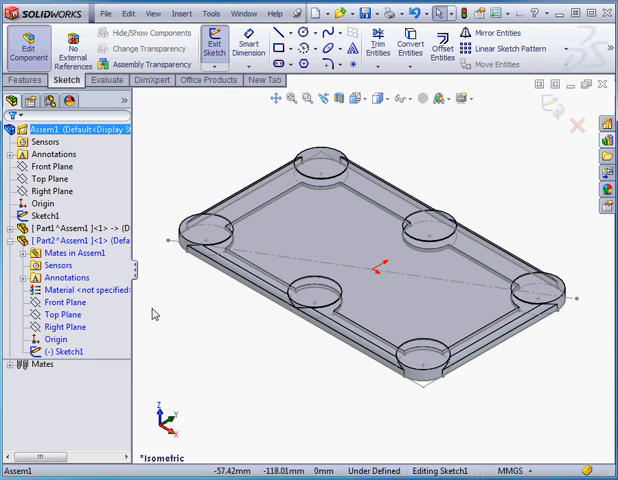
mouse_move(154, 258)
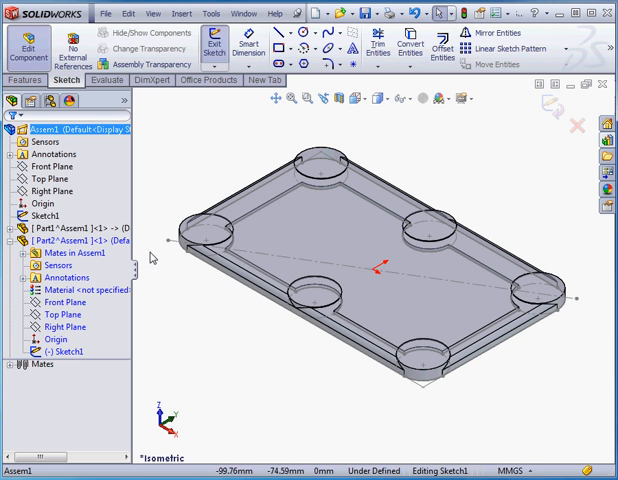
click(411, 46)
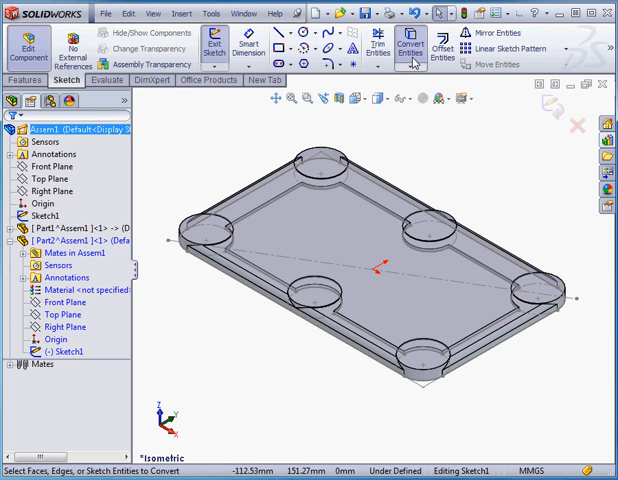
click(405, 48)
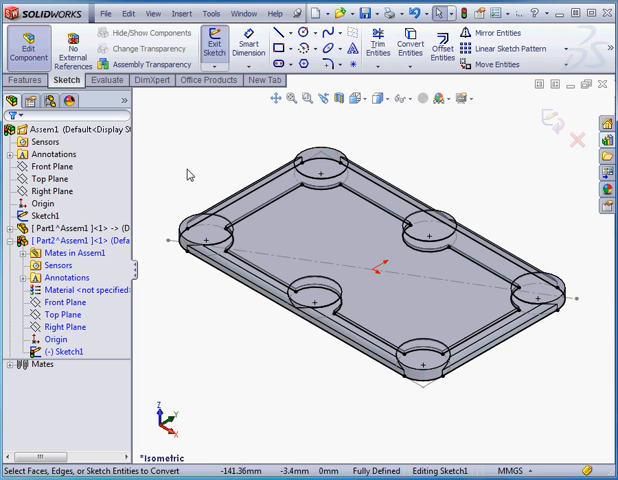
mouse_move(322, 218)
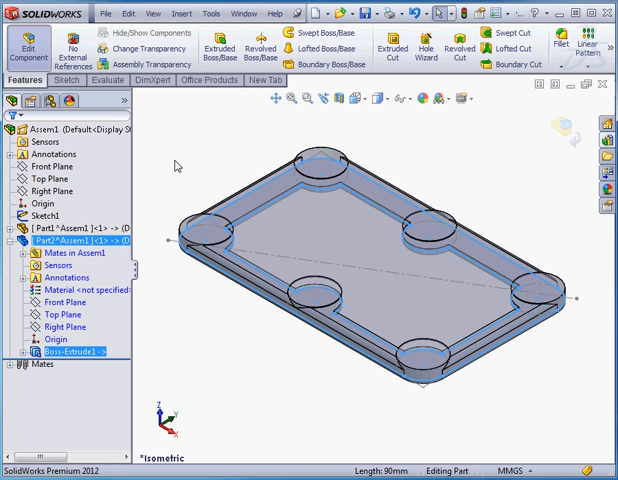
mouse_move(557, 148)
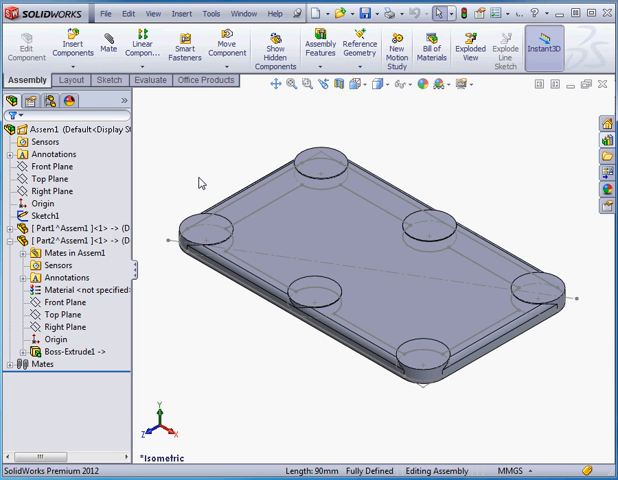
Step: Hide the assembly layout sketch from view
click(40, 218)
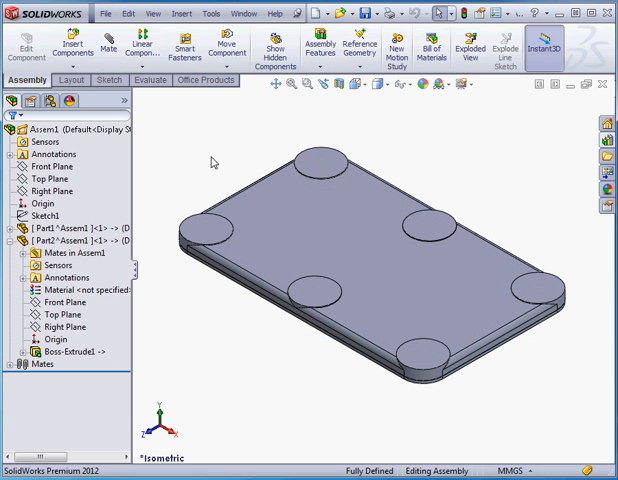
Step: Start an assembly-level Hole Wizard feature from the Assembly Features list
click(331, 46)
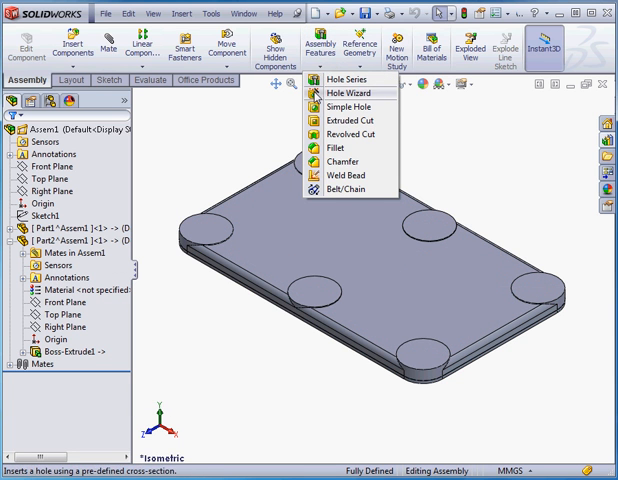
click(340, 102)
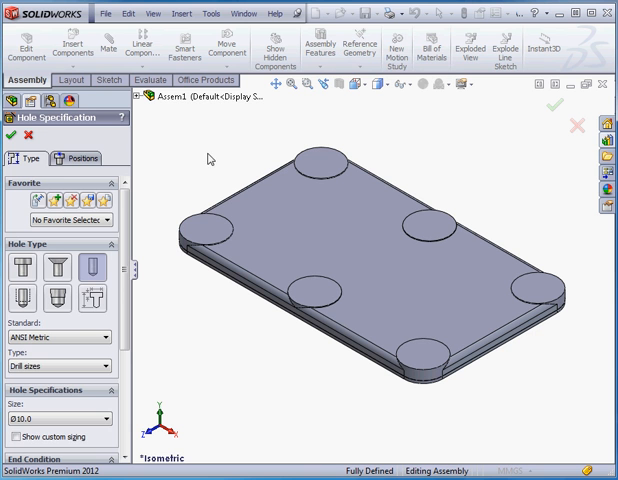
Step: Place hole positions at the centres of all six bosses
click(77, 158)
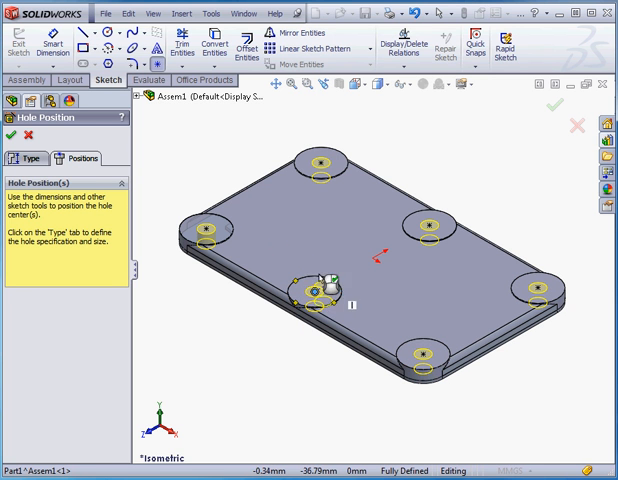
click(29, 158)
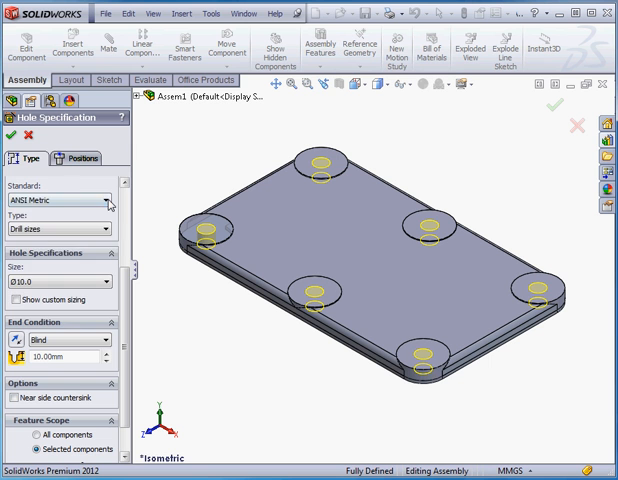
Step: Set the hole size to Ø12.0 mm with a Through All end condition
click(108, 202)
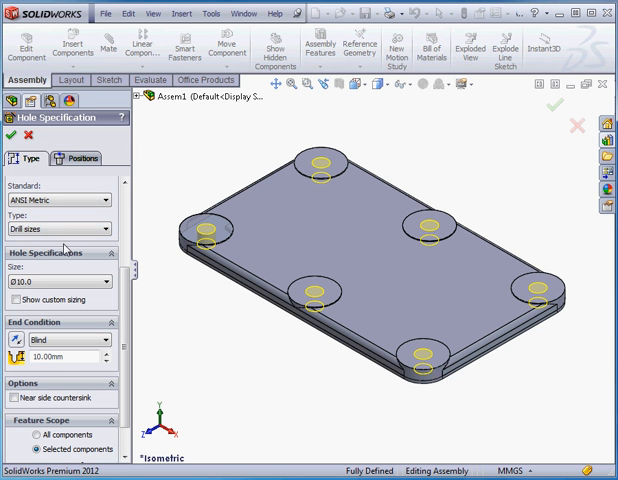
click(108, 281)
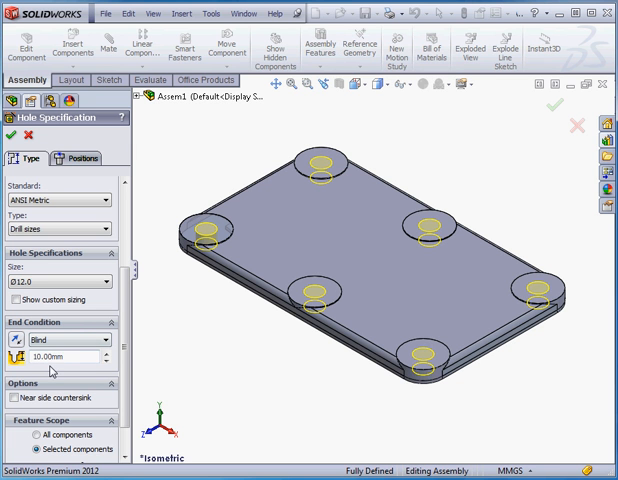
click(100, 340)
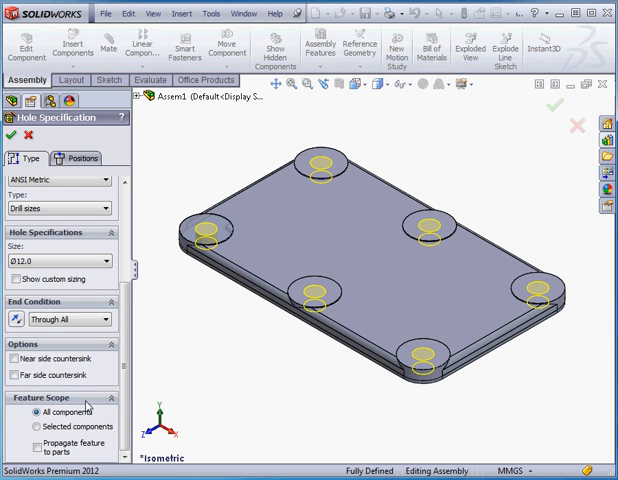
mouse_move(13, 140)
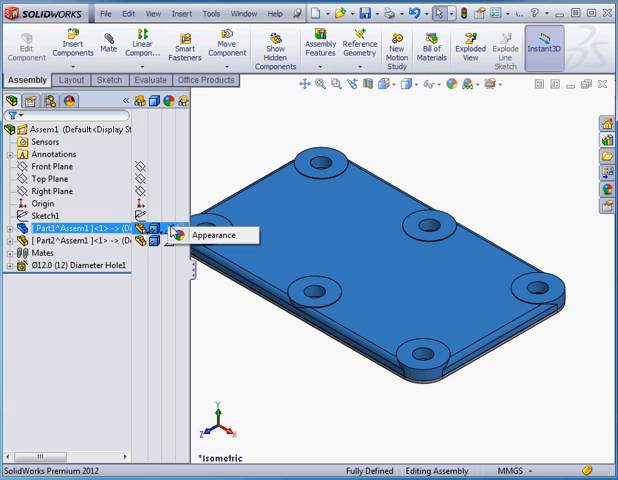
Step: Open the Appearance settings for Part1, the lid
click(211, 235)
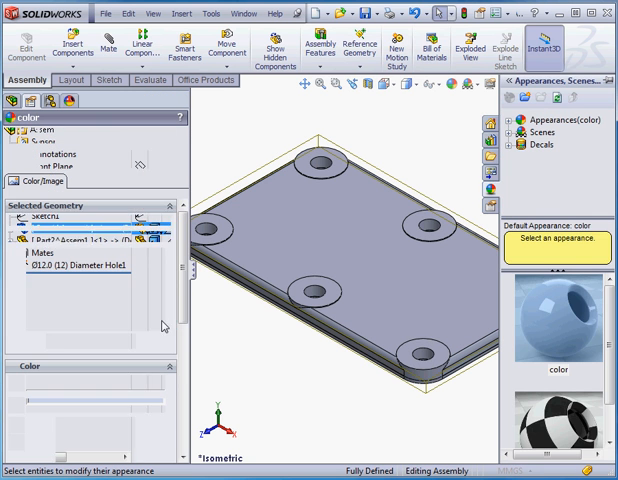